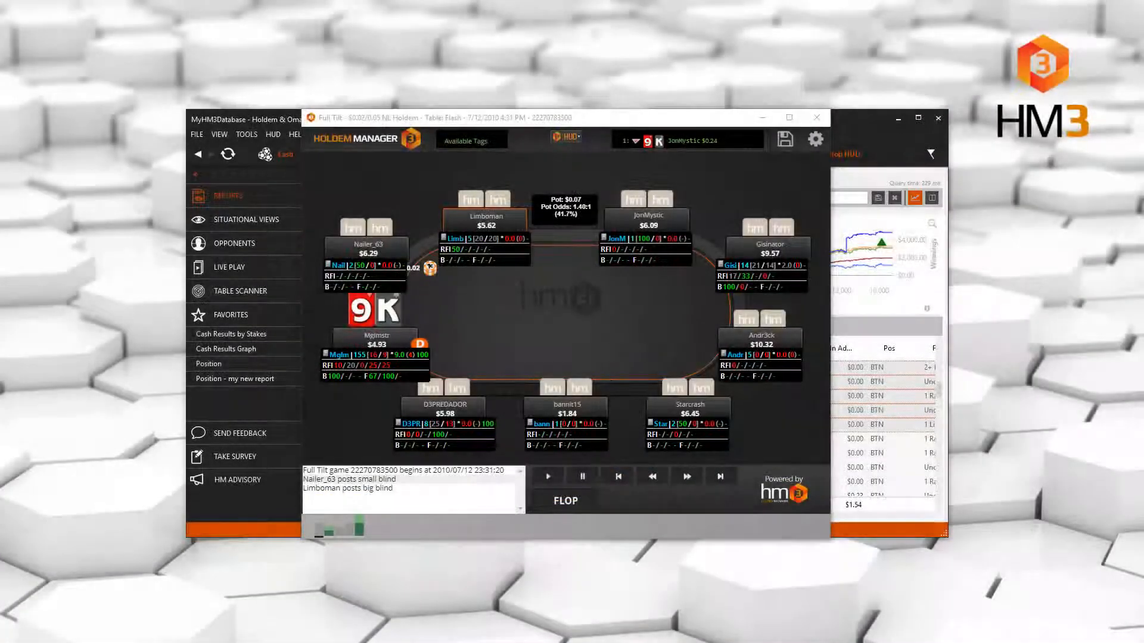
Play the Full Tilt 9K hand in the replayer until both blinds are posted.
left_click(789, 117)
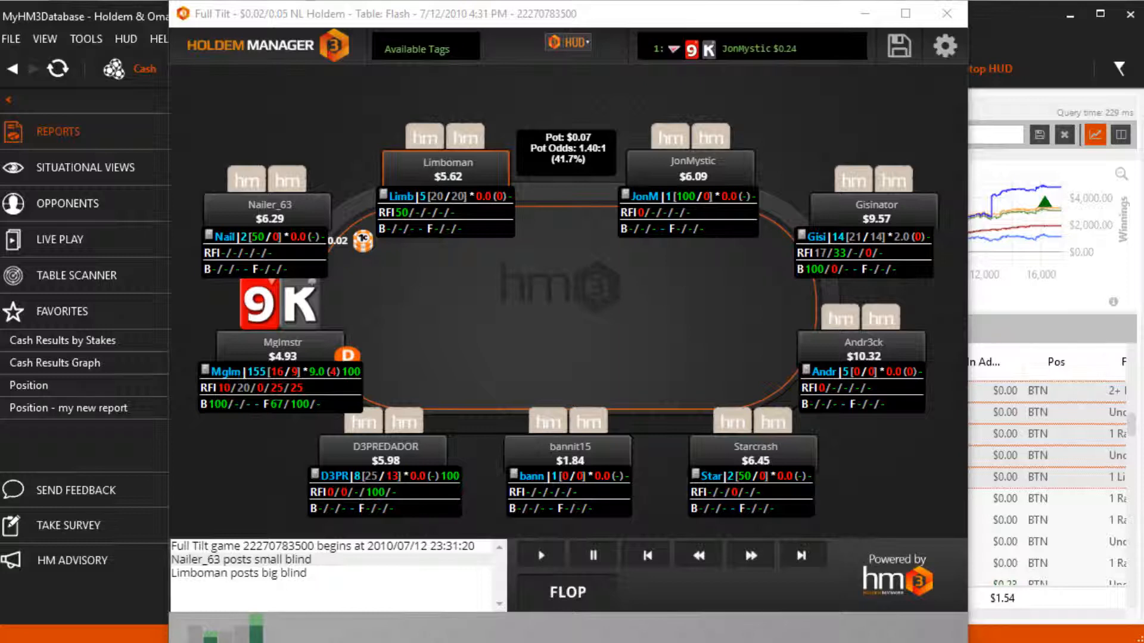
mouse_move(1048, 72)
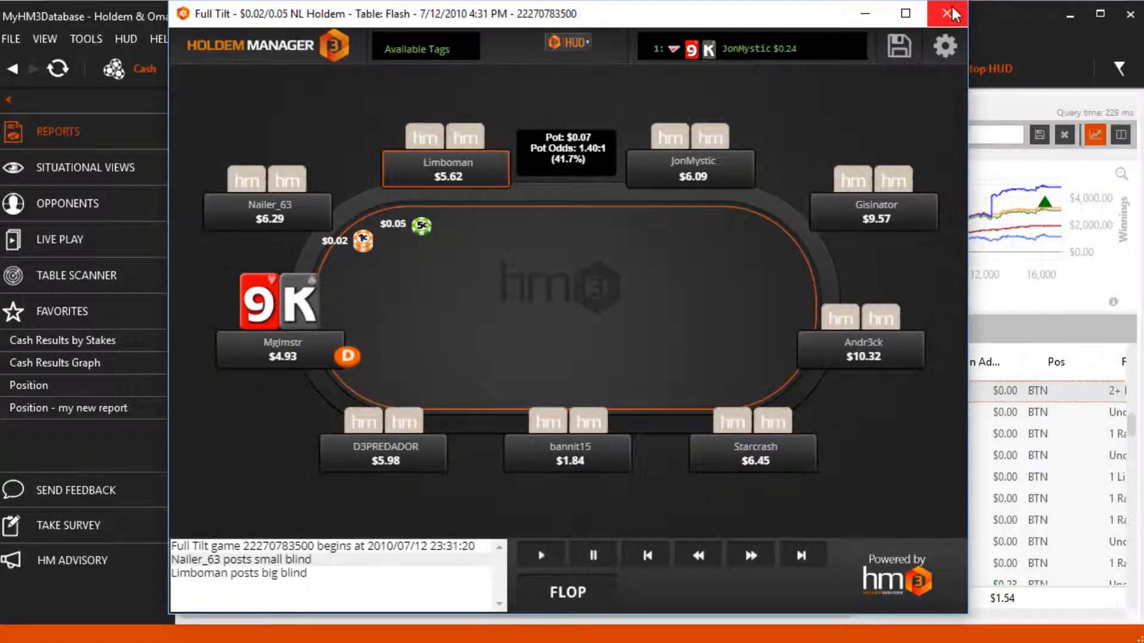
Close the replayer, select seven hands in the Position report, and replay them.
left_click(953, 13)
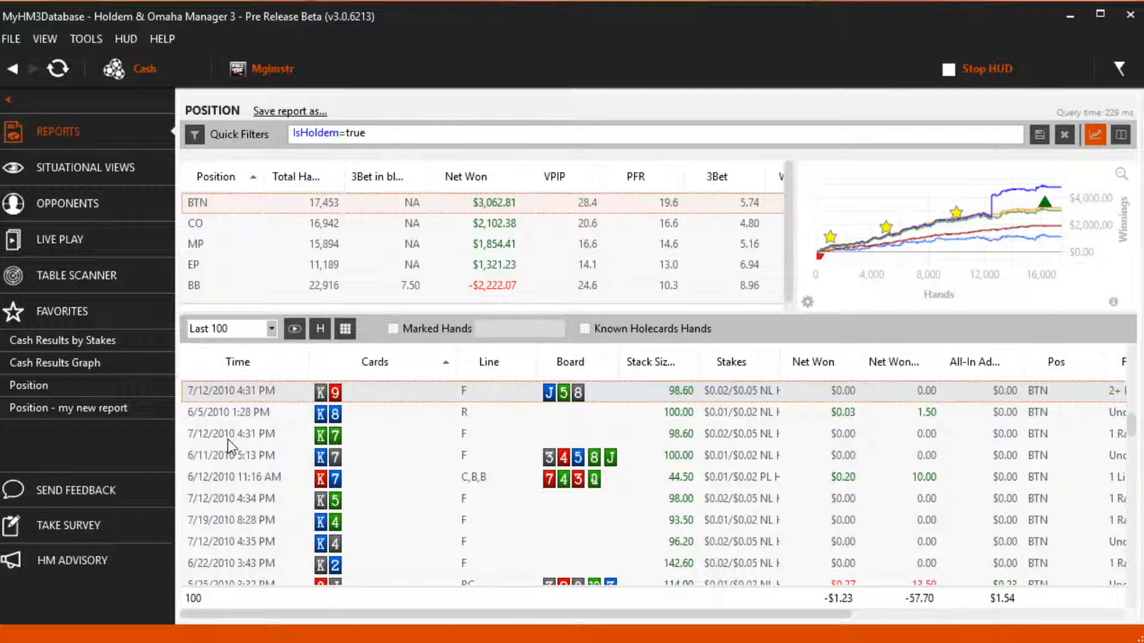
key("ctrl+a")
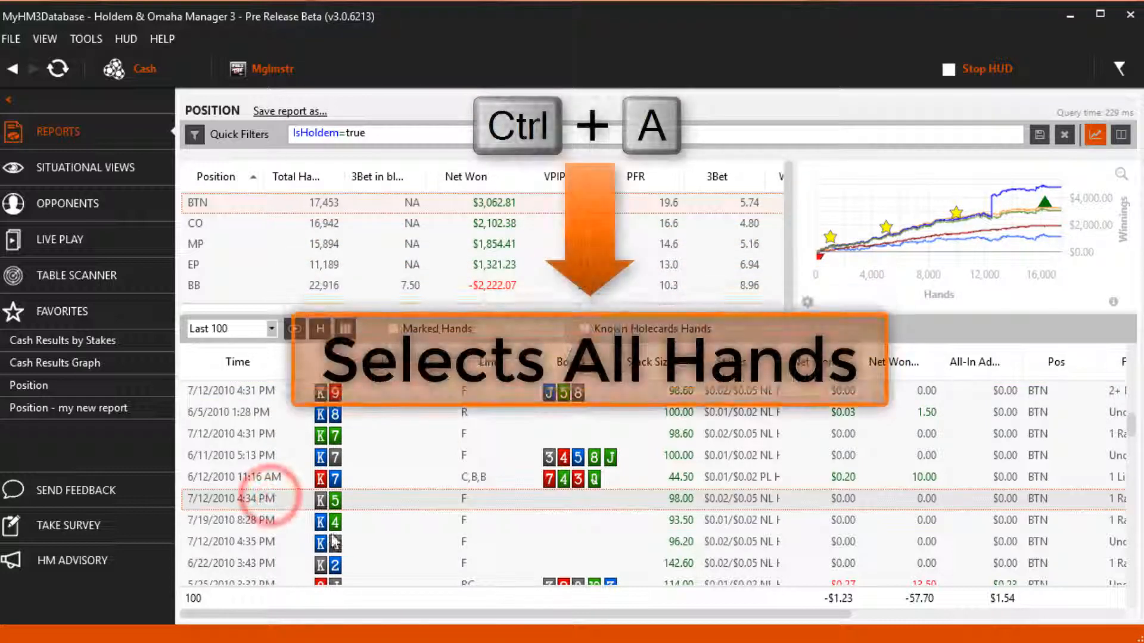
key("ctrl+a")
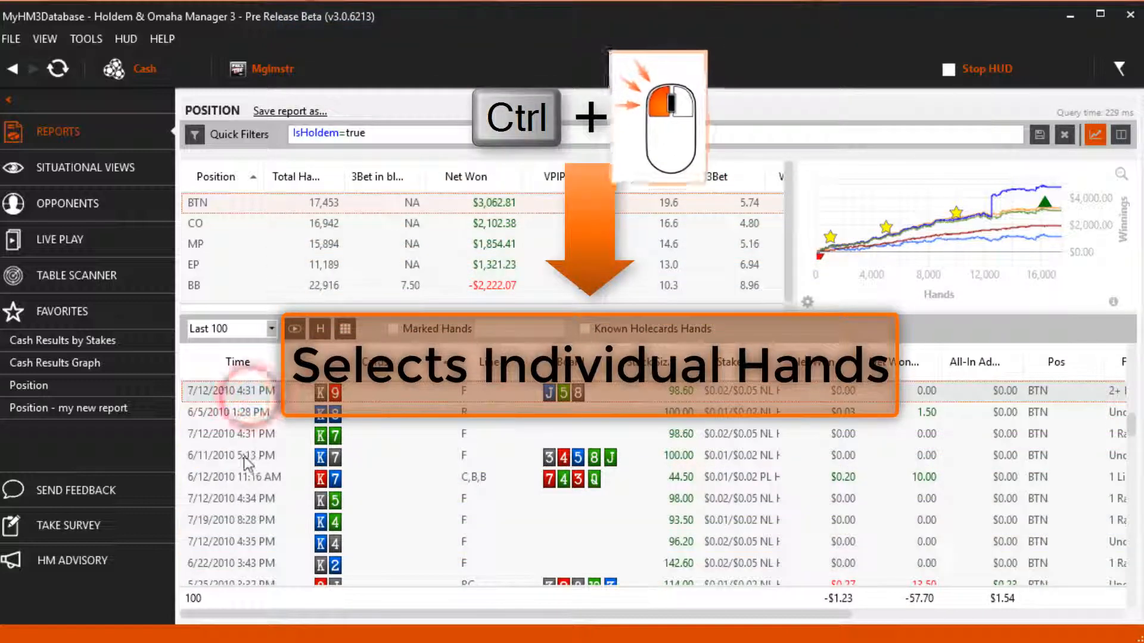
left_click(247, 503)
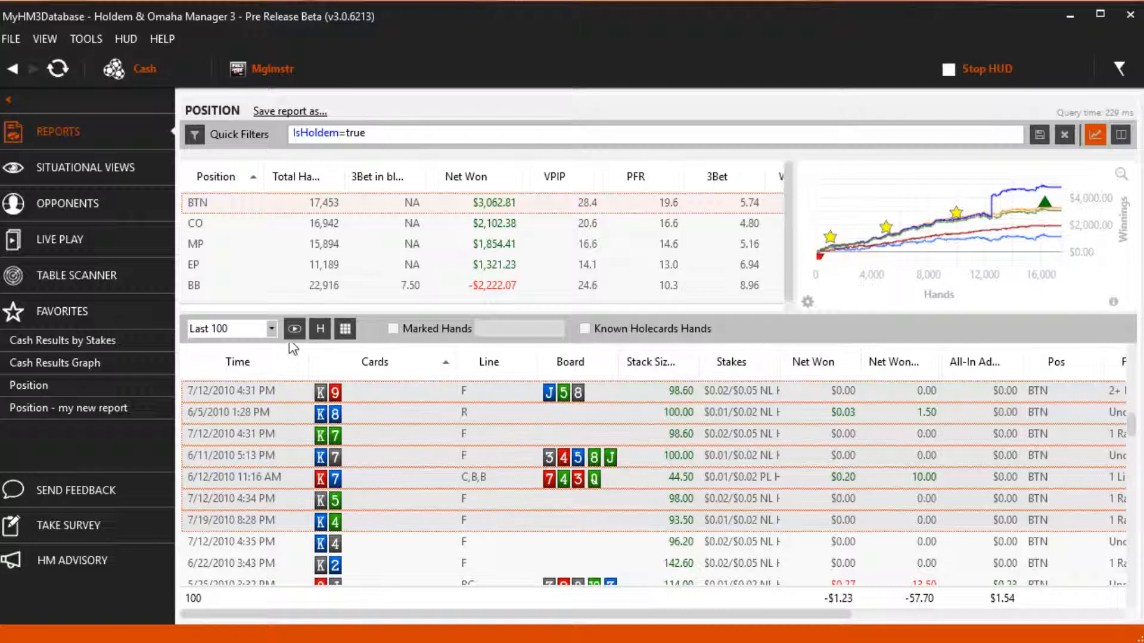
right_click(327, 390)
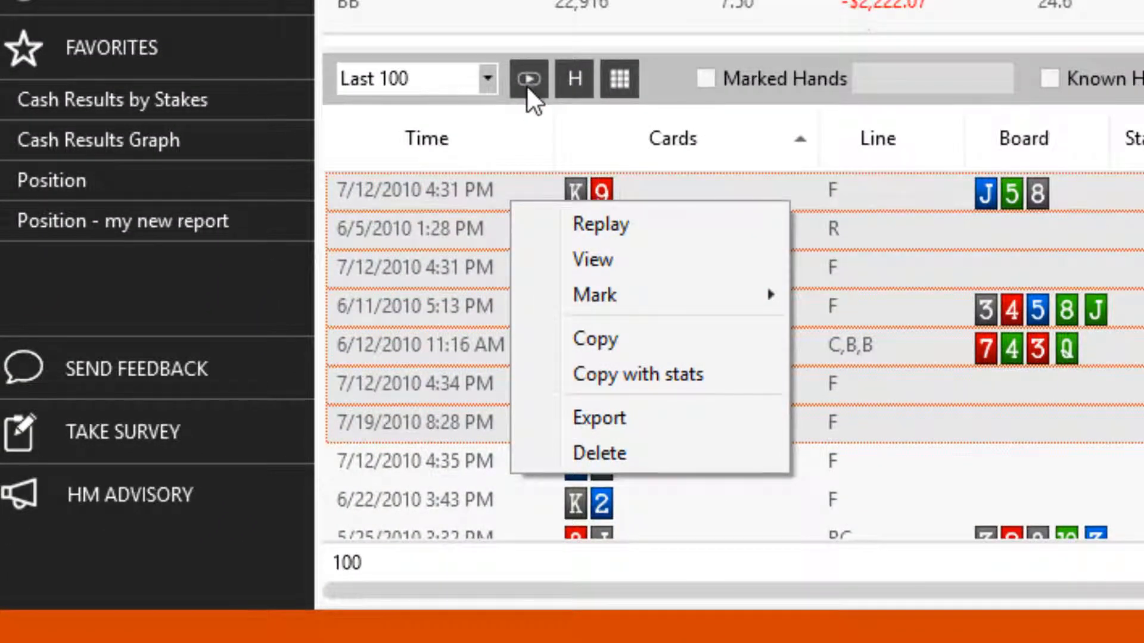
left_click(599, 224)
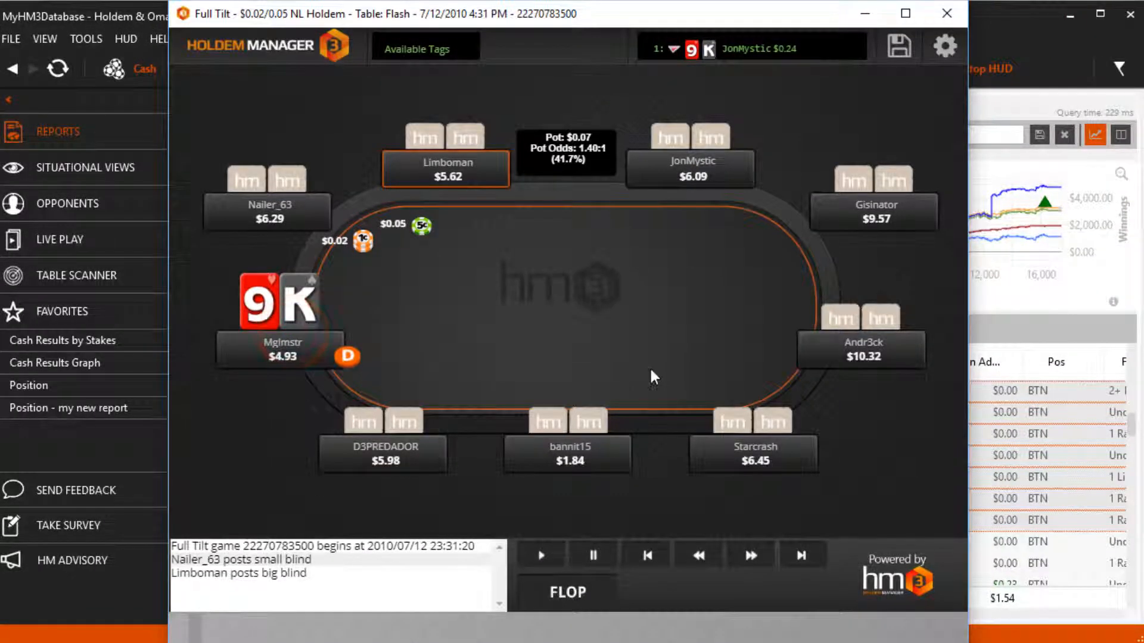
Set Cash - HM3 Standard as the default HUD profile for 6-max tables.
left_click(569, 42)
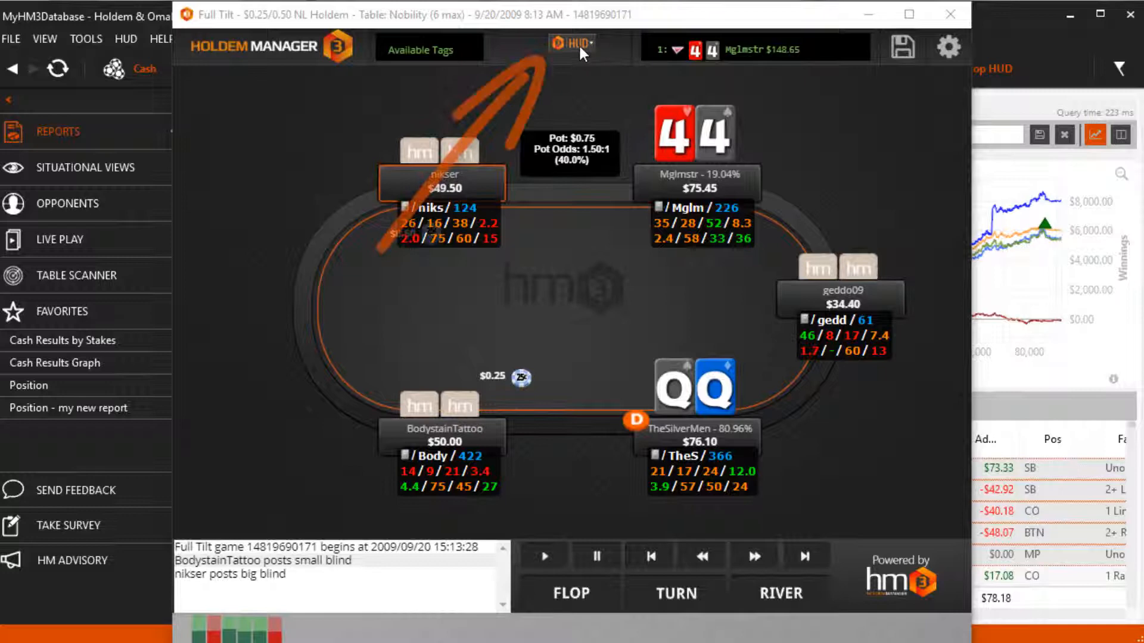
left_click(574, 45)
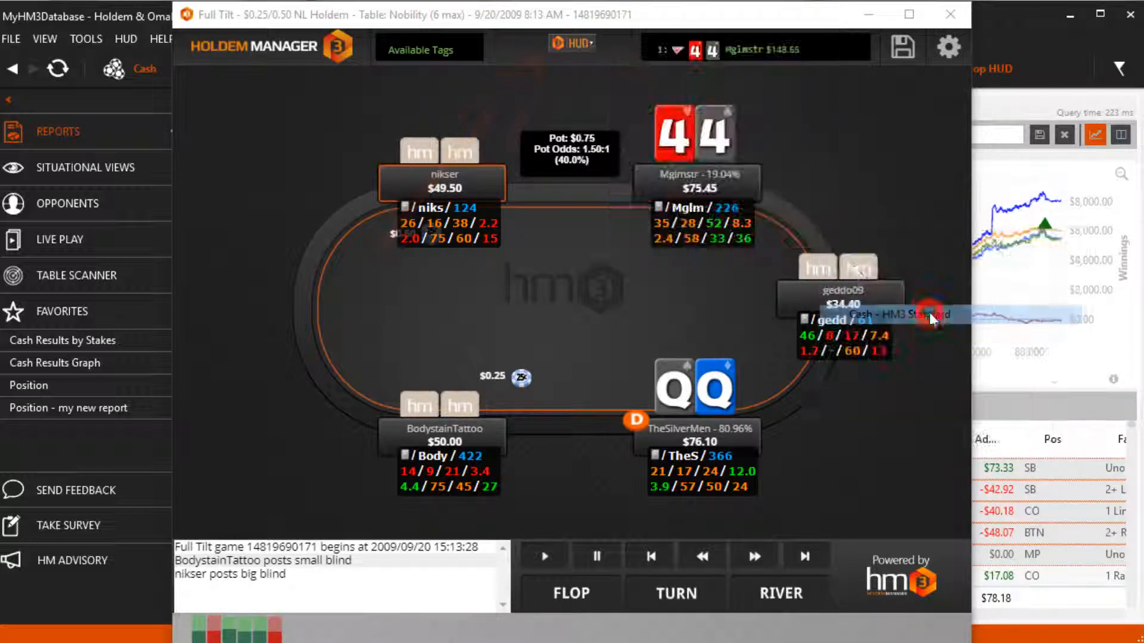
left_click(573, 44)
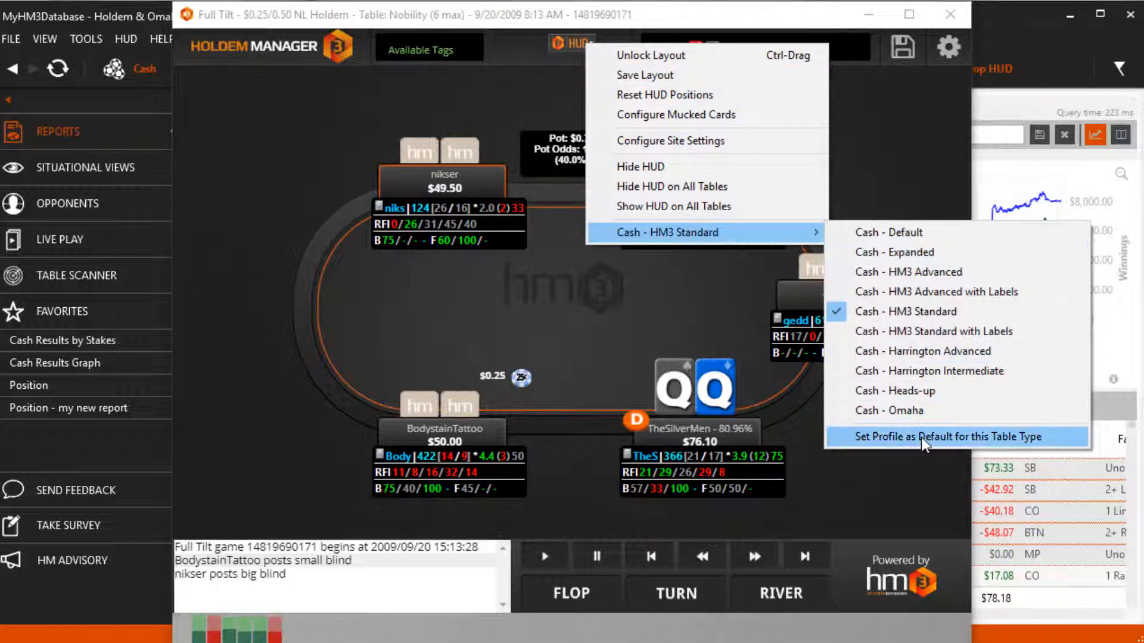
left_click(948, 436)
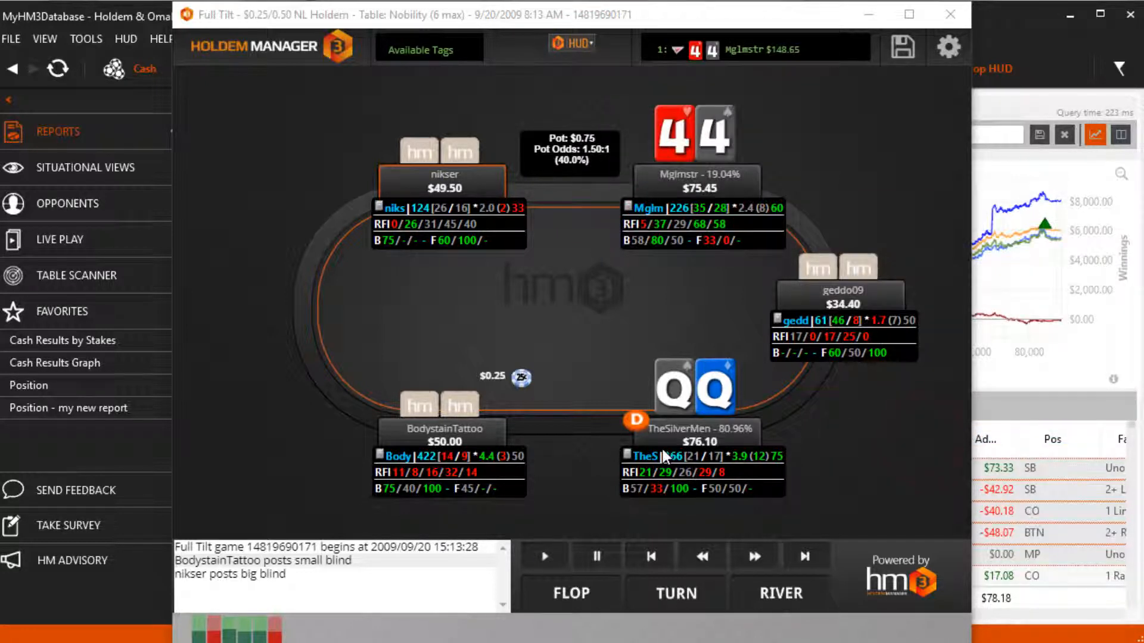
mouse_move(591, 434)
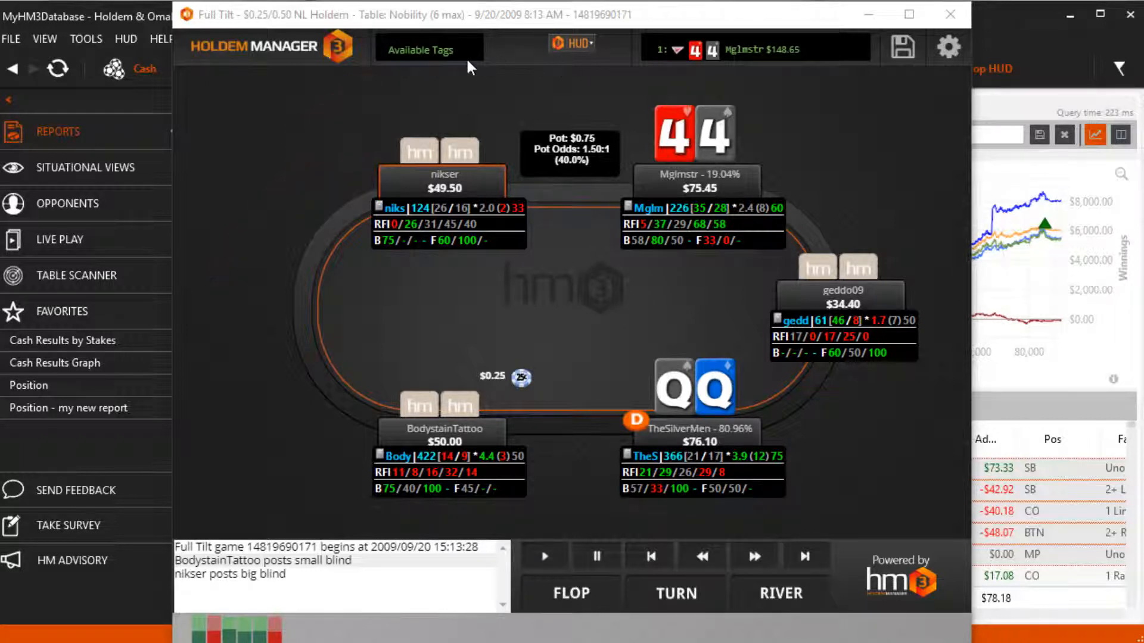
Tag the current hand For Review and filter the hand list to Marked Hands.
left_click(420, 49)
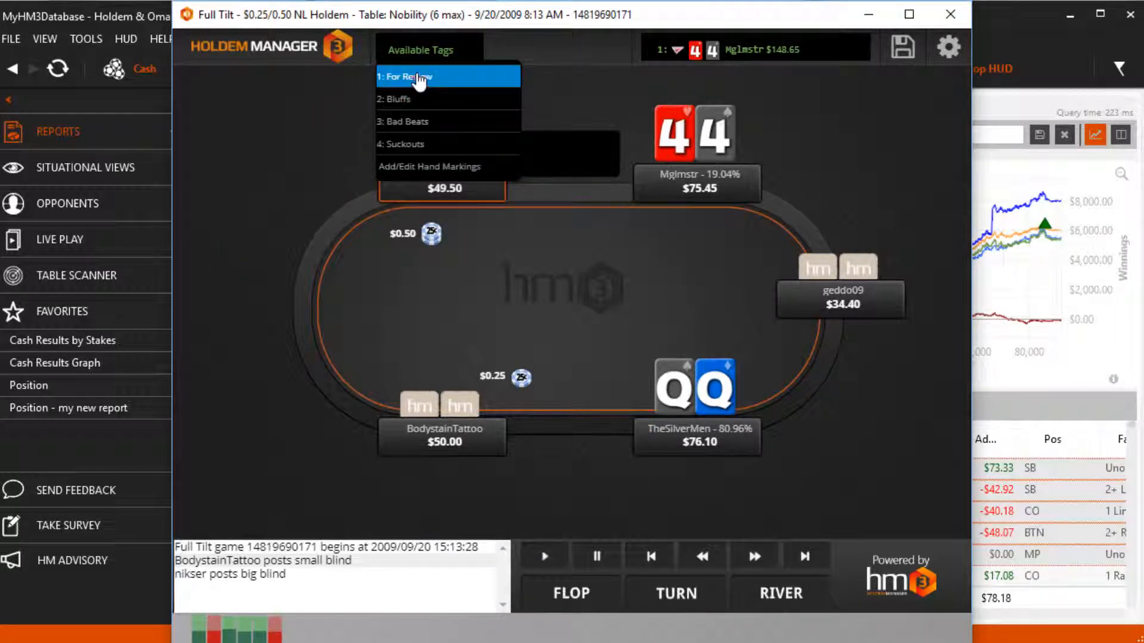
left_click(409, 76)
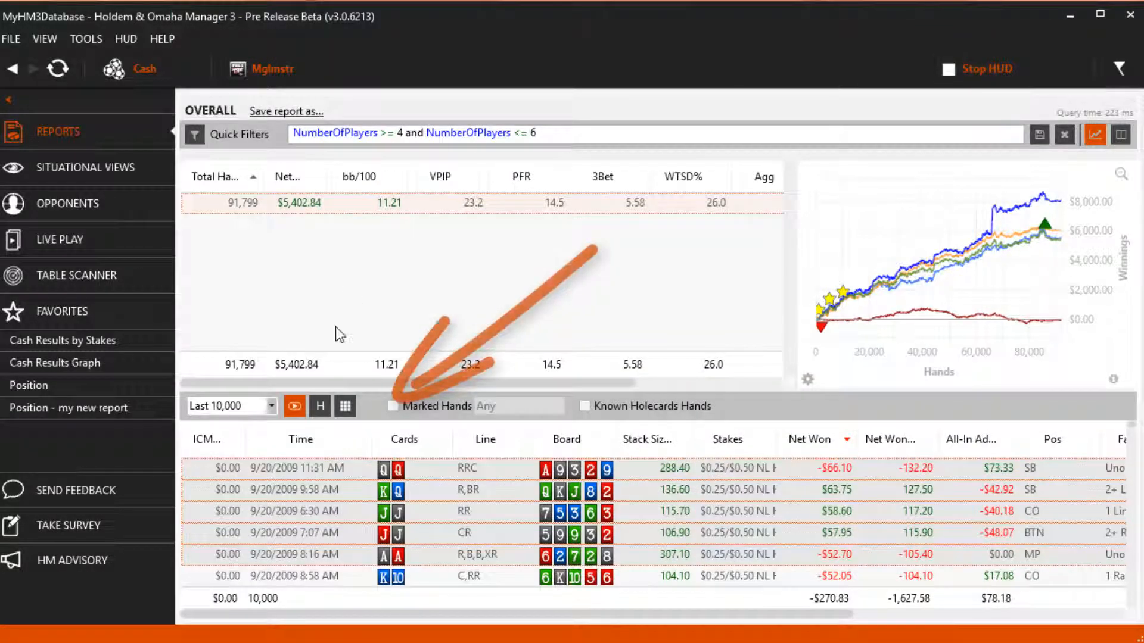
left_click(393, 405)
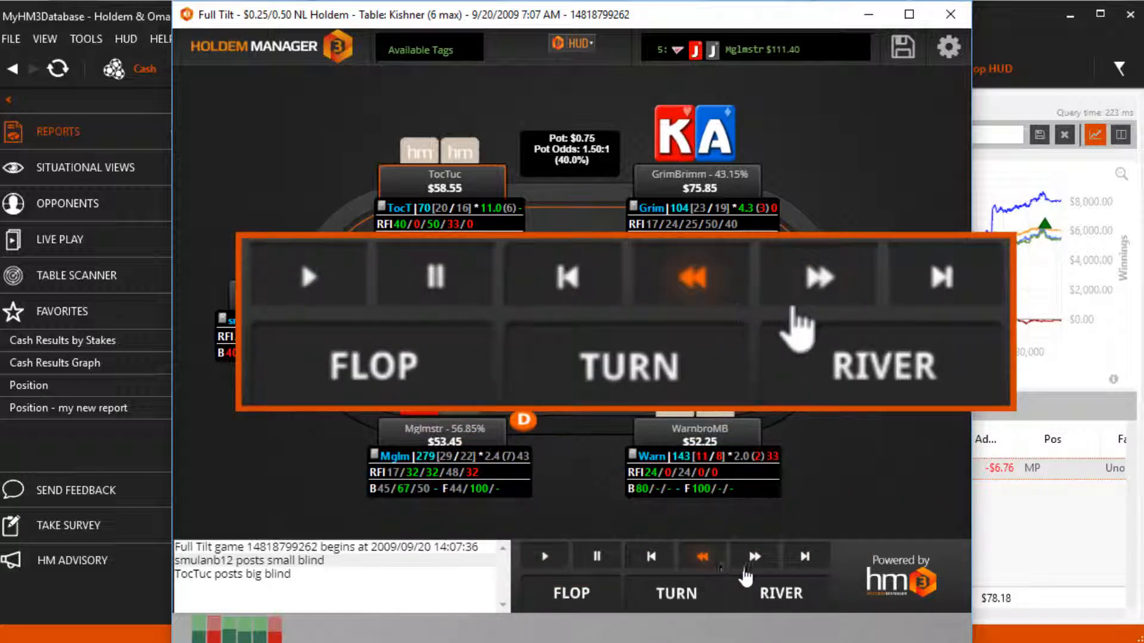
Step the JJ hand forward, then advance to the AA versus 45 hand at Nobility.
left_click(819, 277)
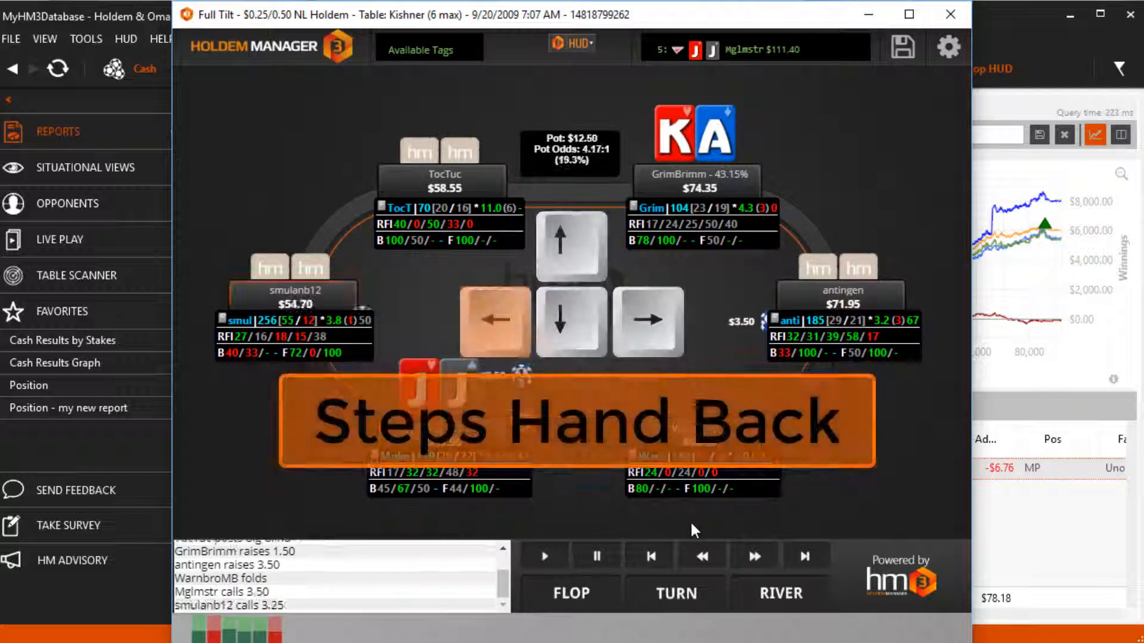
left_click(648, 319)
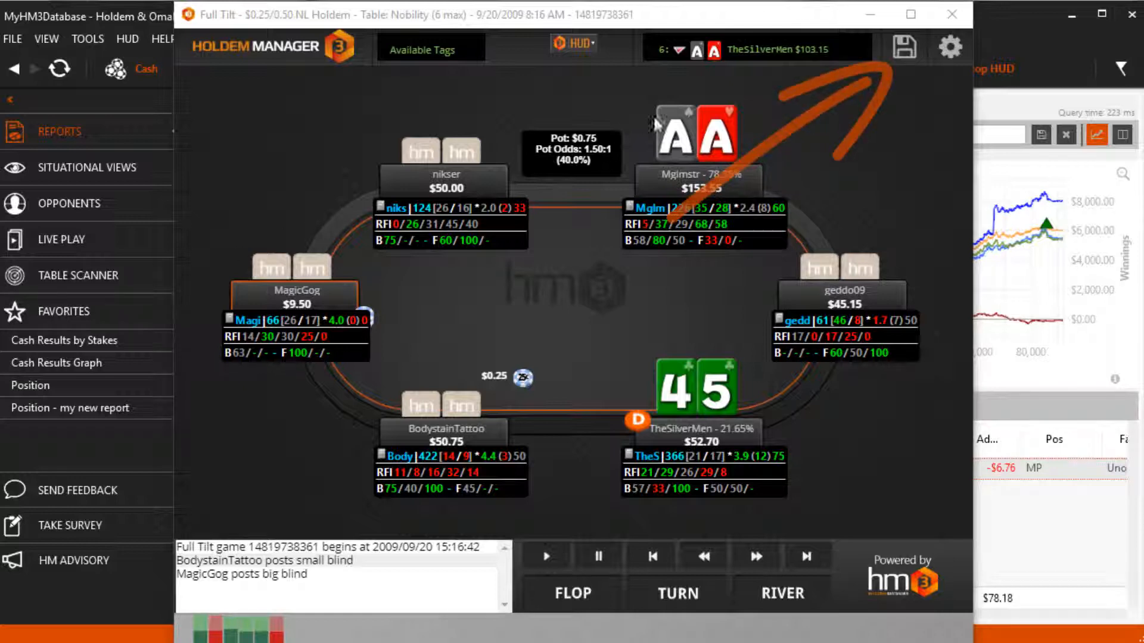
left_click(903, 49)
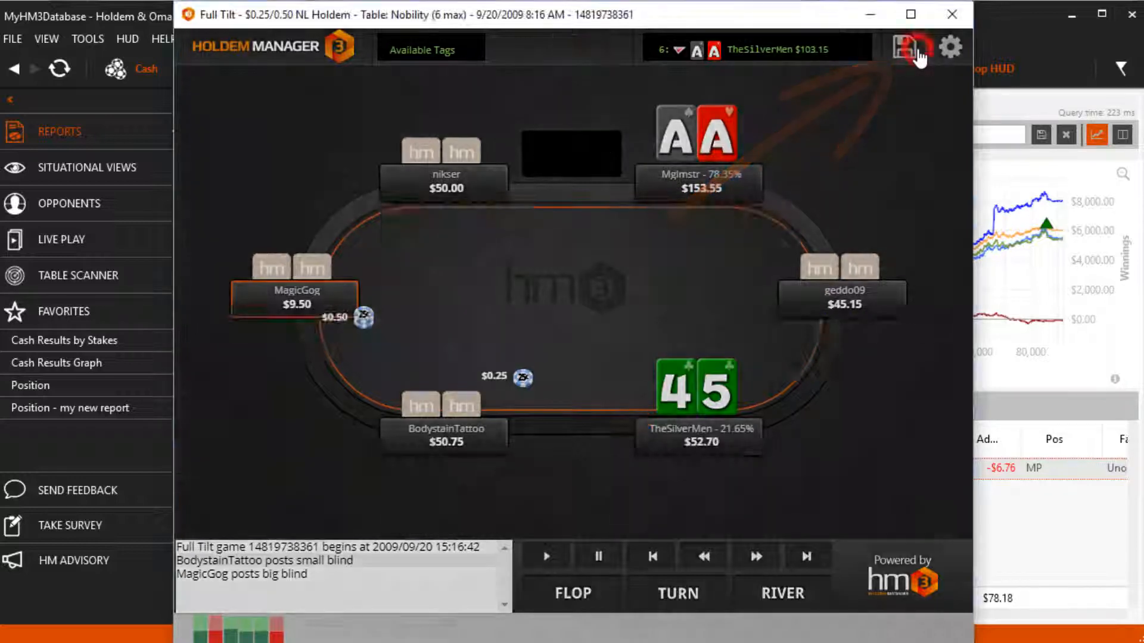
left_click(903, 48)
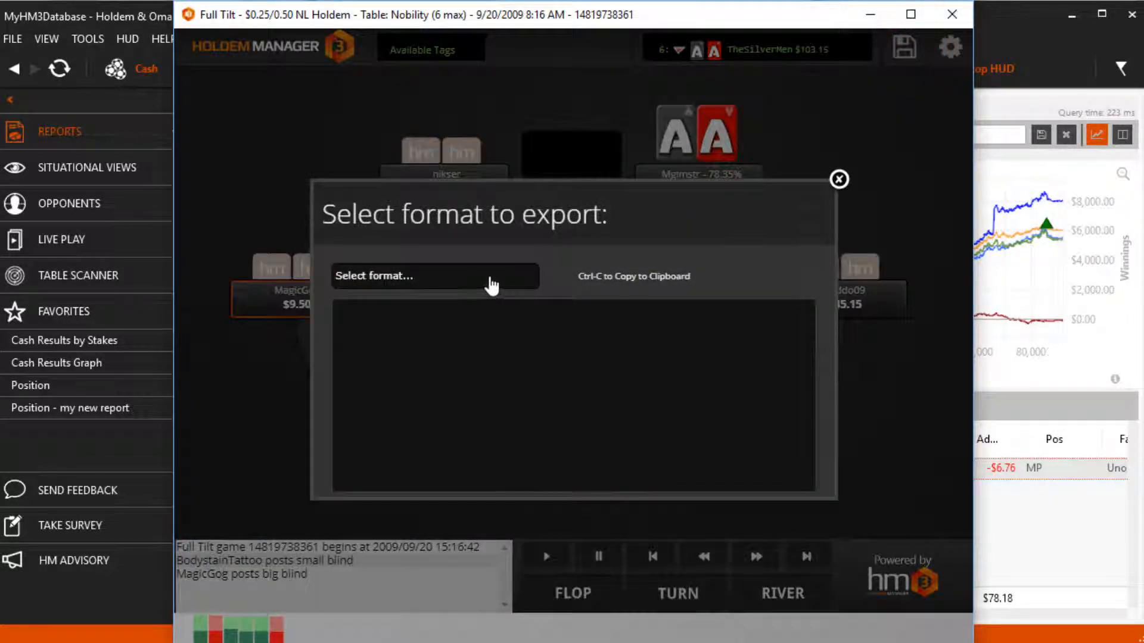
left_click(837, 180)
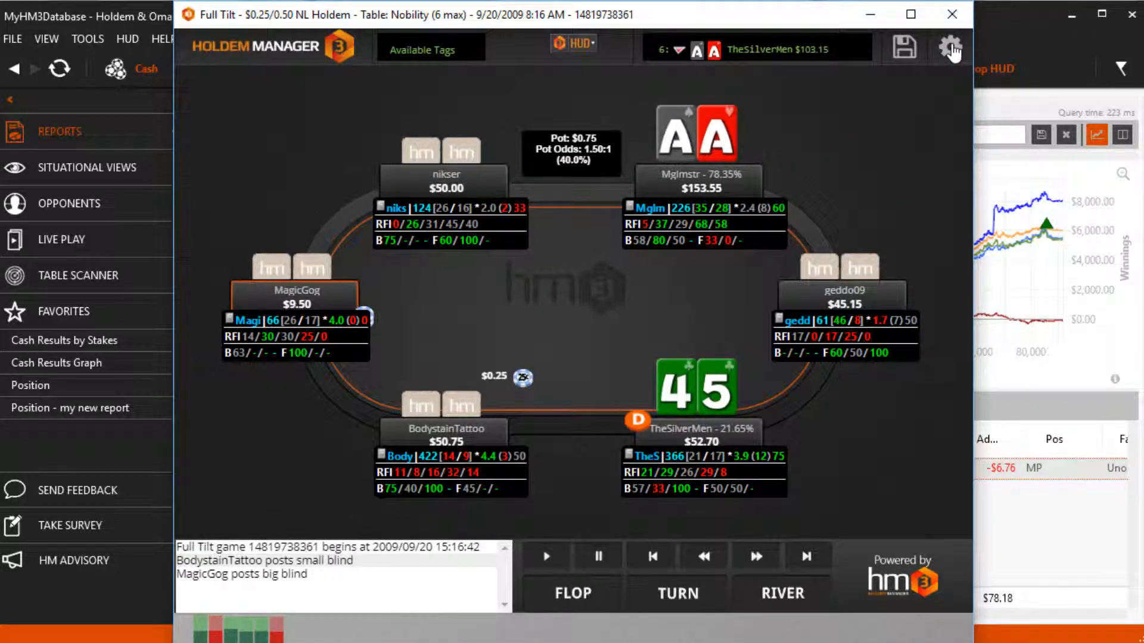
Toggle hero hole cards and big-blind stacks, leaving cards shown and stacks in dollars.
left_click(950, 48)
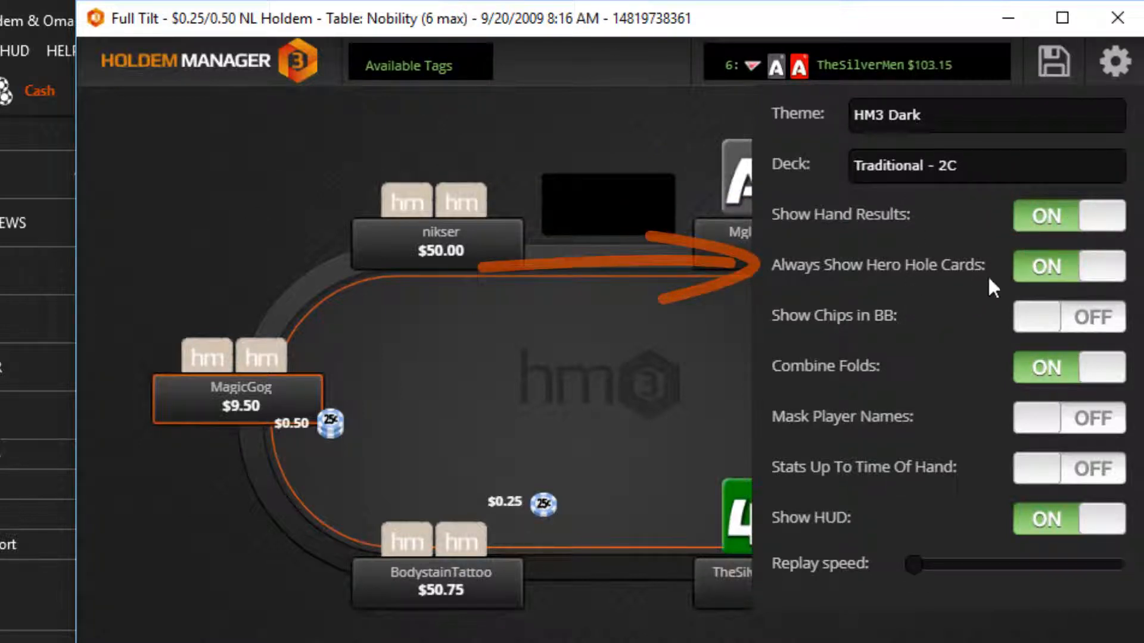
left_click(1067, 265)
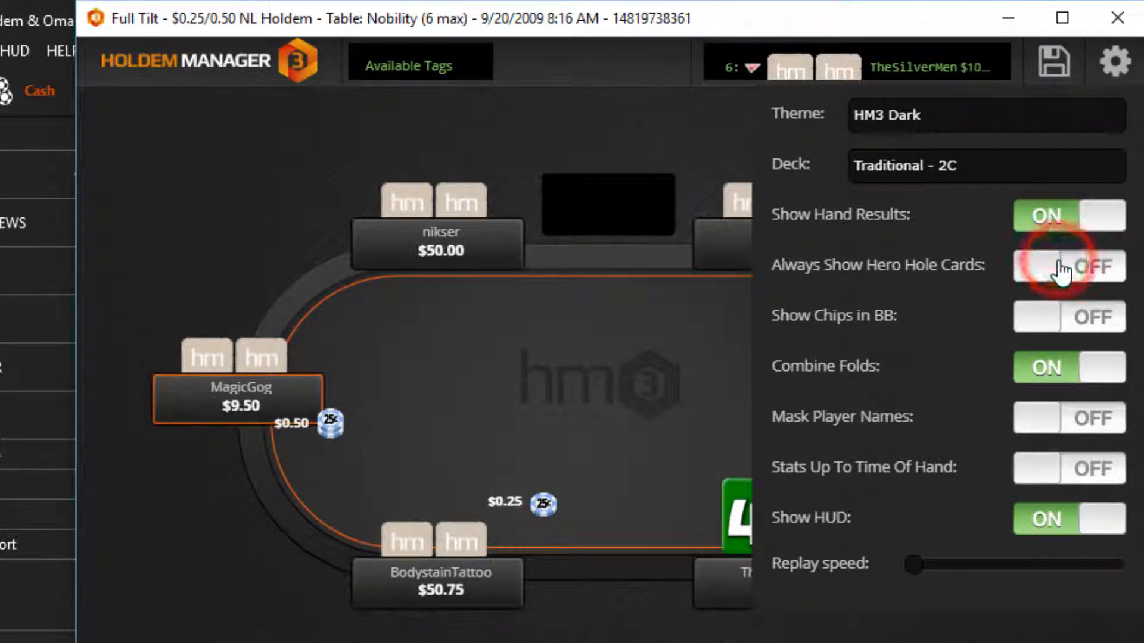
left_click(1065, 265)
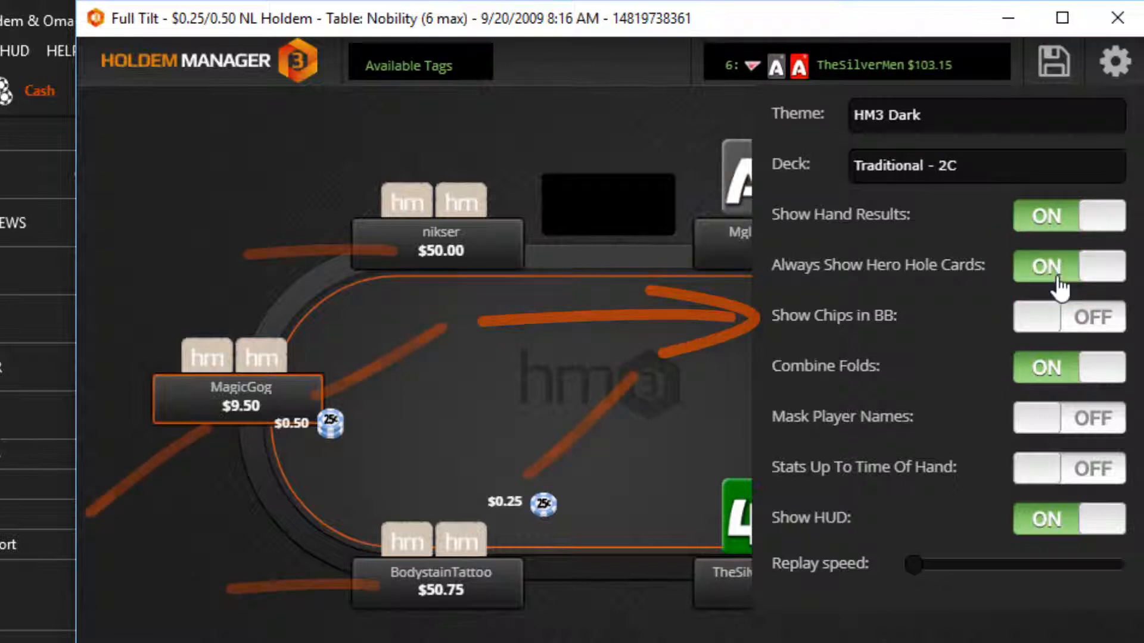
left_click(1068, 316)
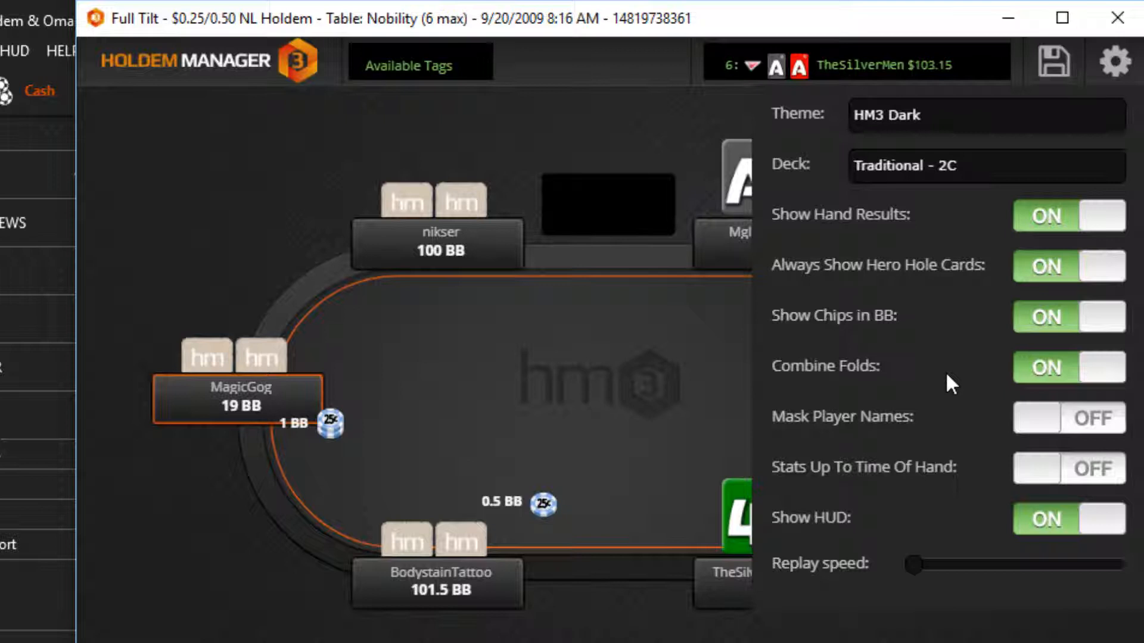
left_click(1068, 316)
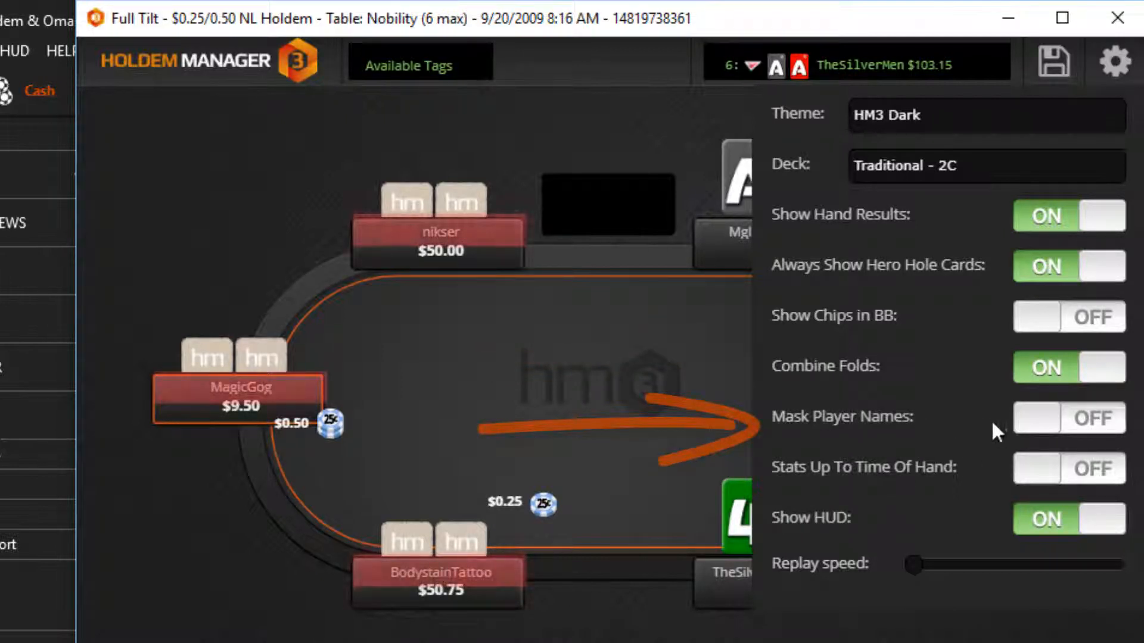
Keep real player names, enable Stats Up To Time Of Hand, and raise replay speed.
left_click(1068, 418)
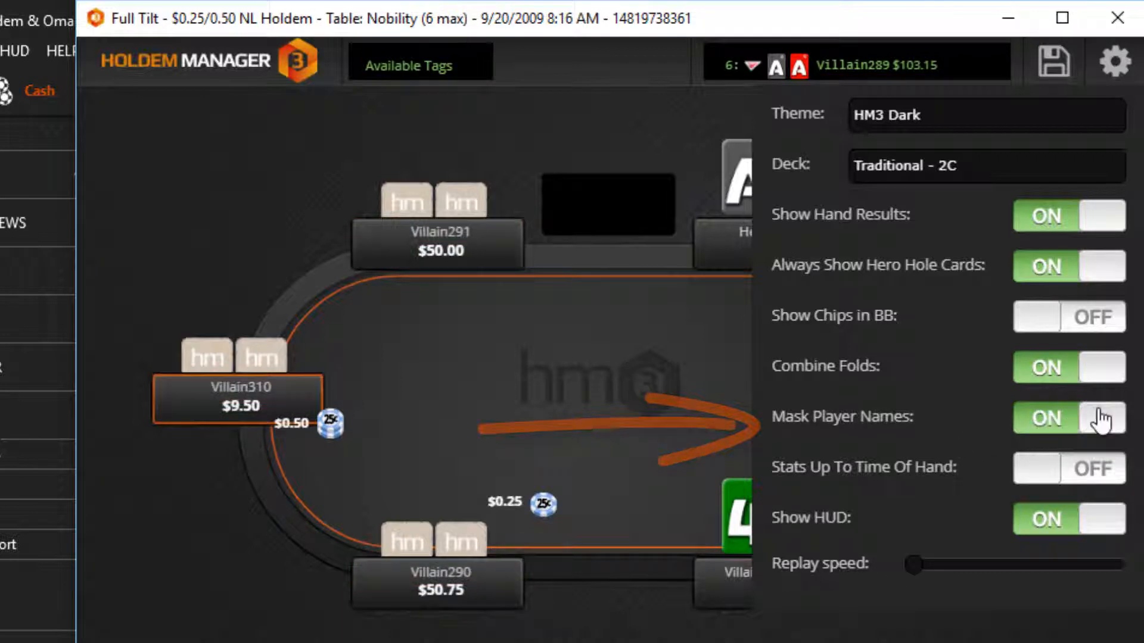
left_click(1067, 418)
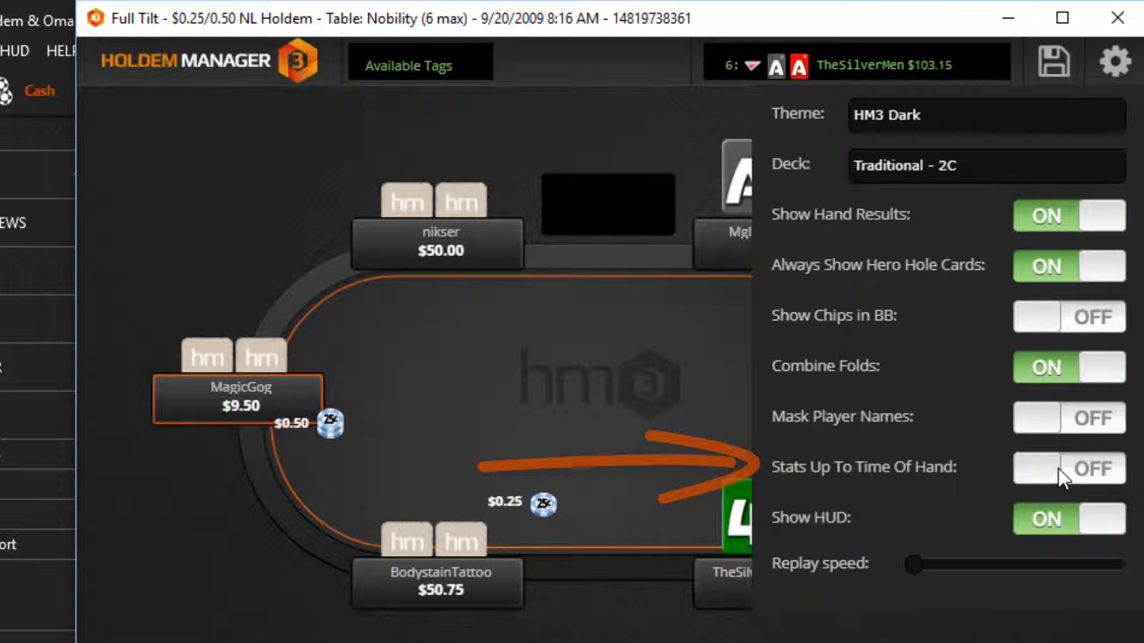
left_click(1067, 467)
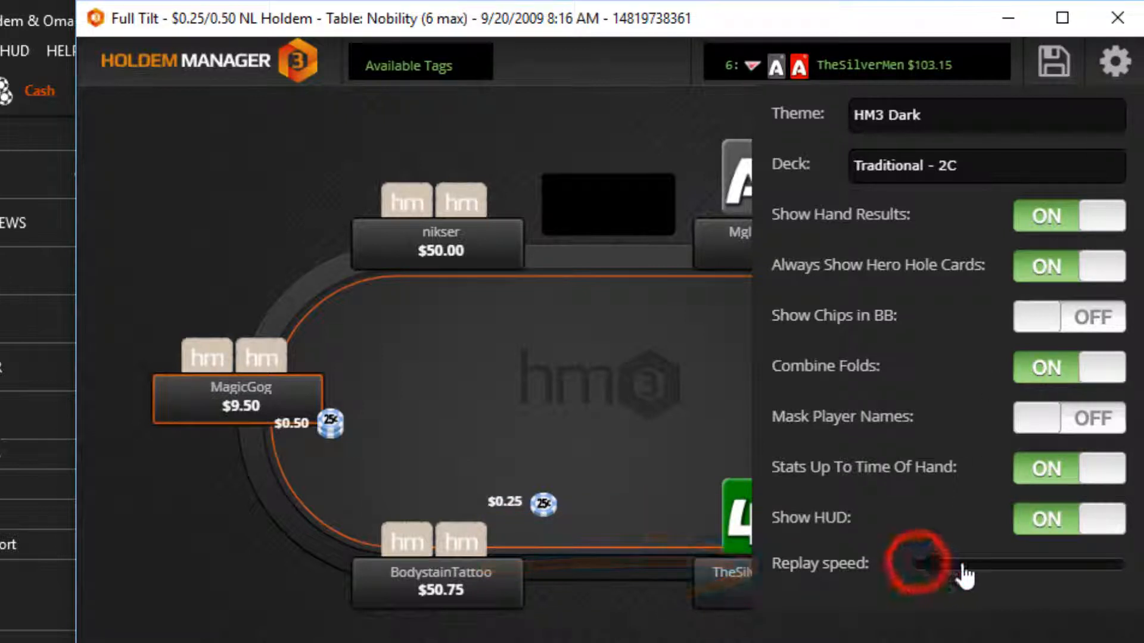
left_click_drag(912, 566, 1013, 566)
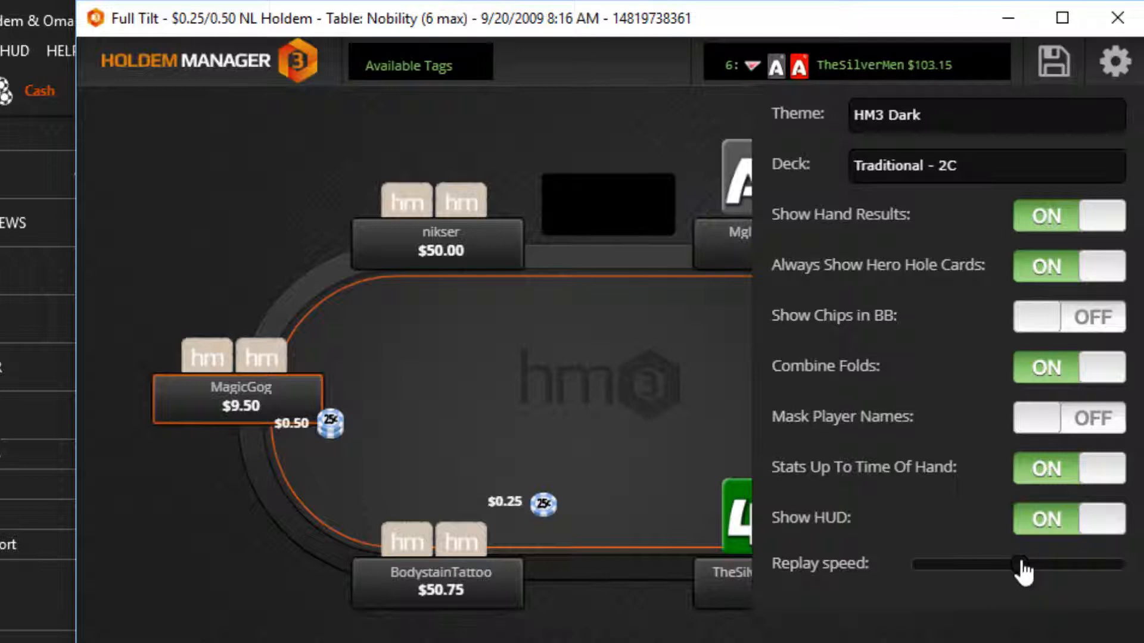
left_click_drag(1021, 567, 1003, 567)
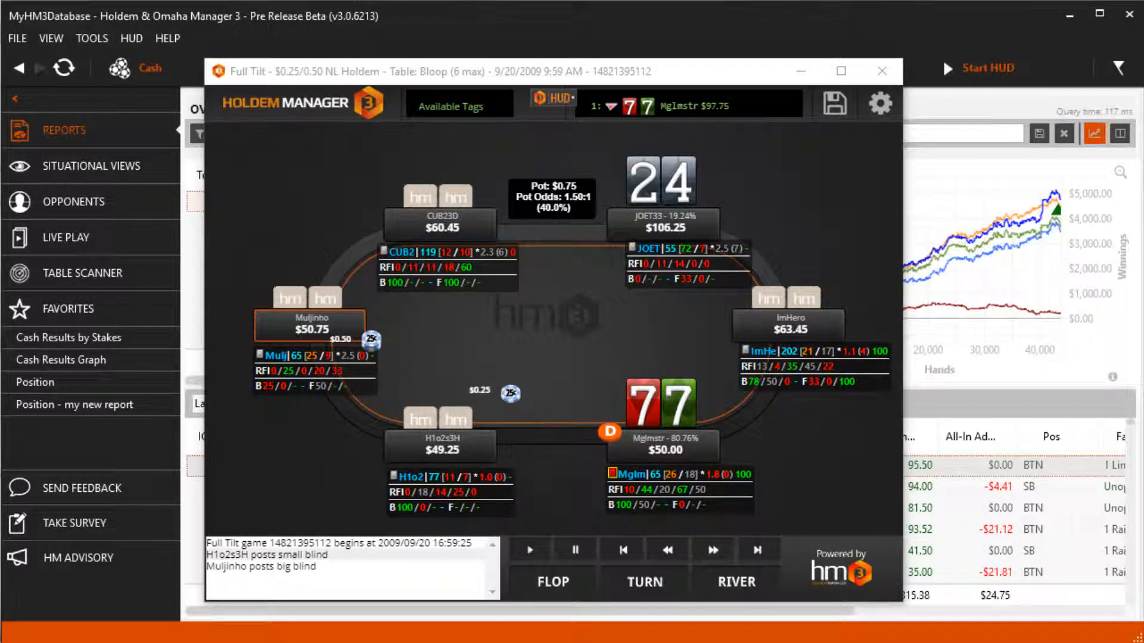
Close the hand replayer and open Tools > Settings.
left_click(881, 72)
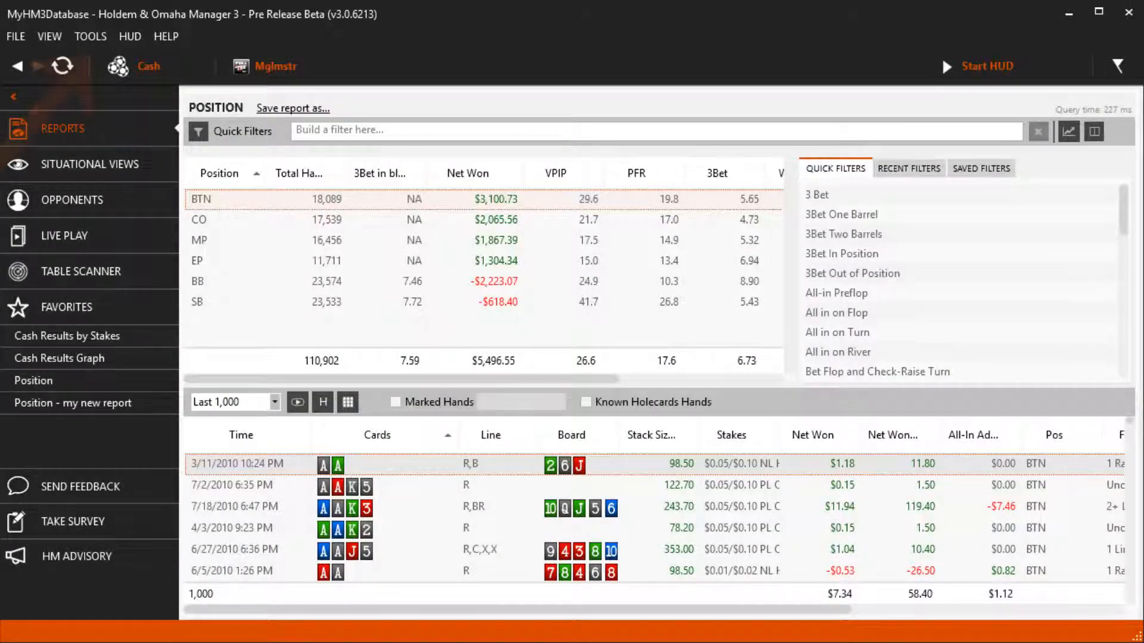
left_click(90, 36)
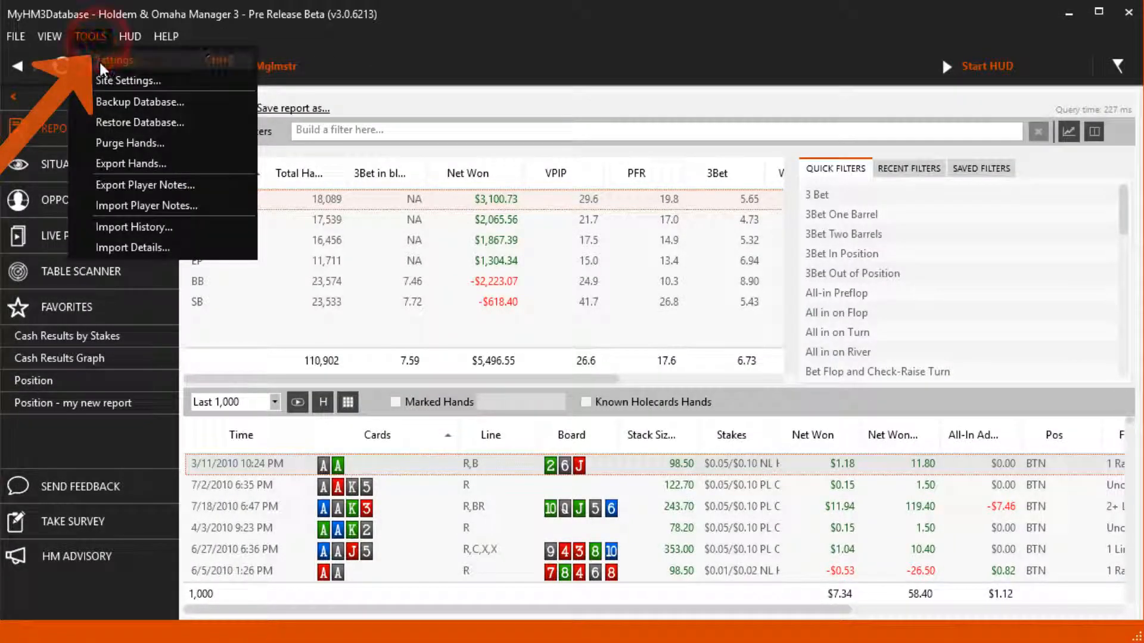
left_click(115, 59)
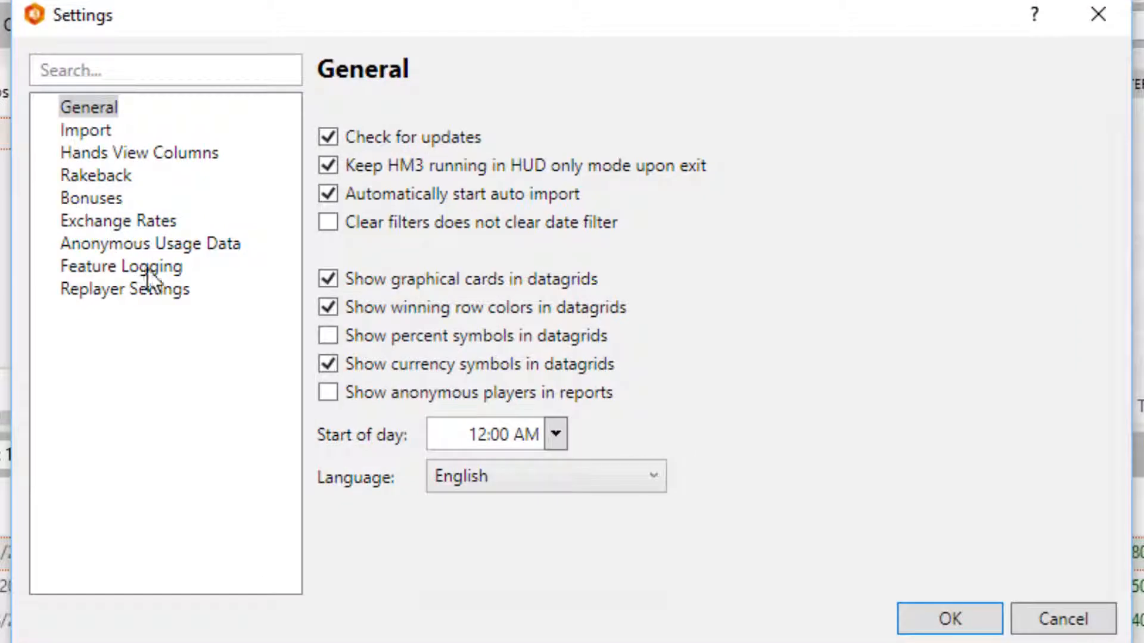
In Replayer Settings, choose preferred seats for heads-up, 6-max, and 9-max (bottom-right) tables.
left_click(124, 288)
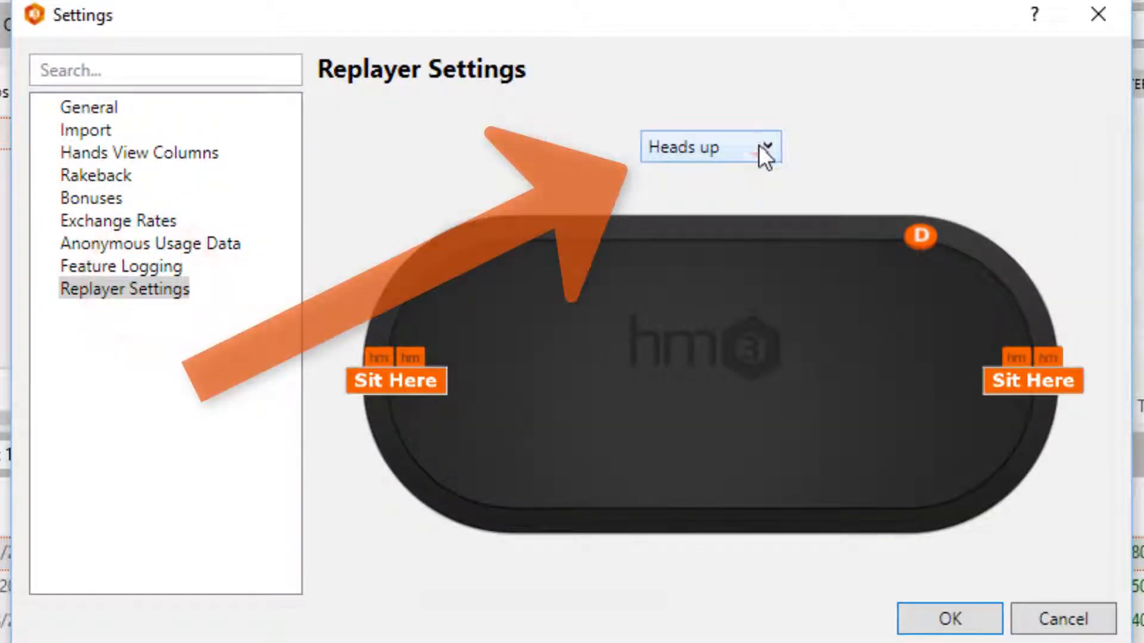
left_click(710, 146)
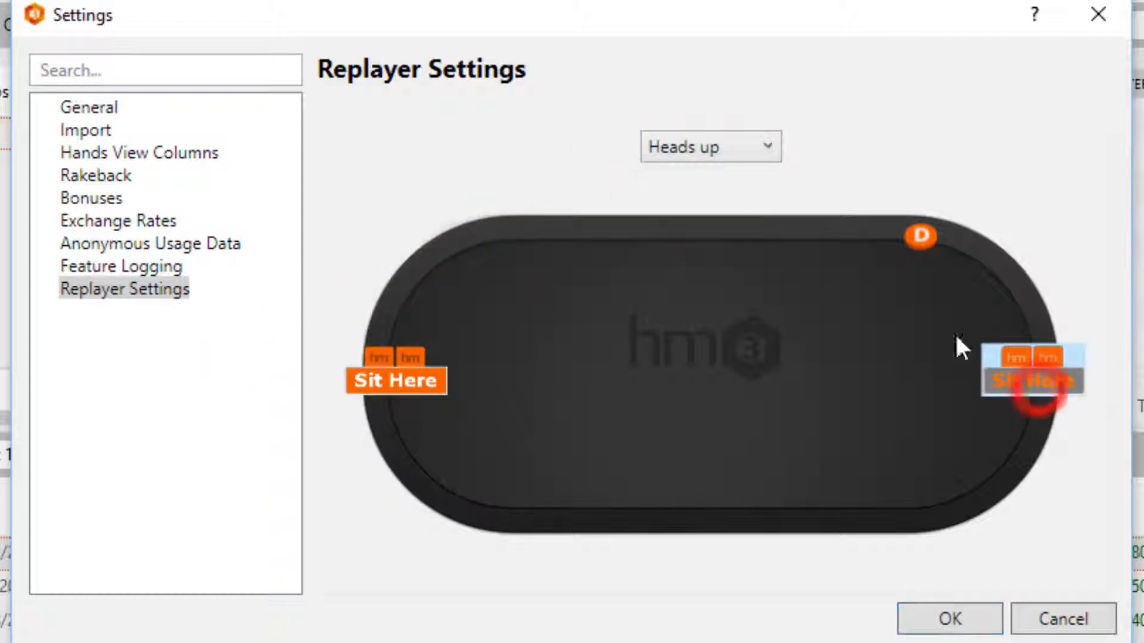
left_click(710, 146)
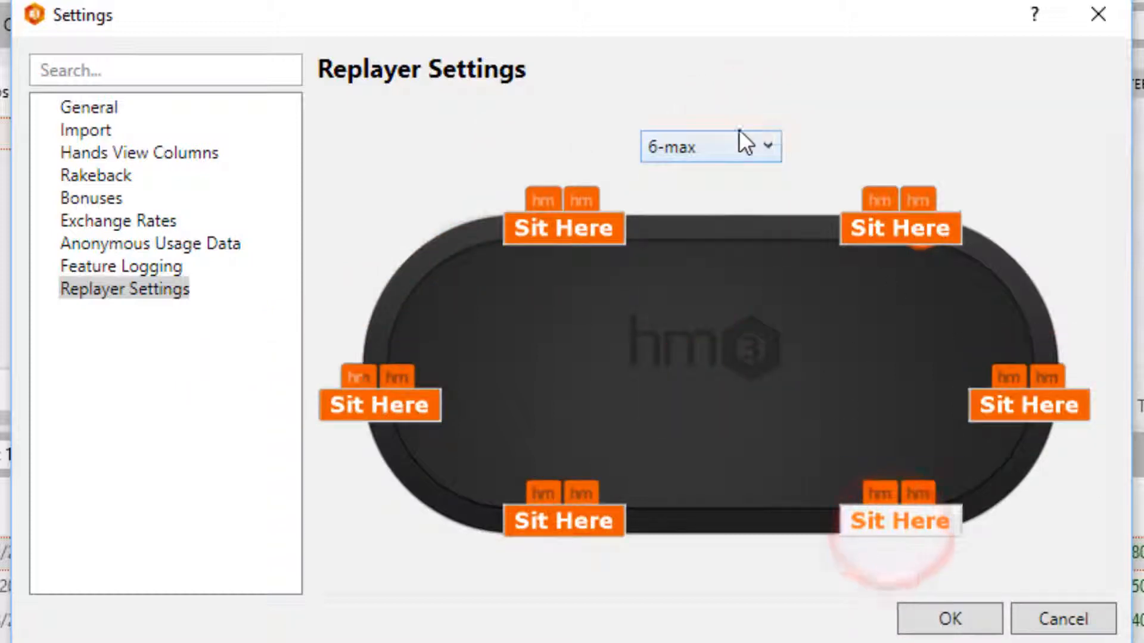
left_click(709, 146)
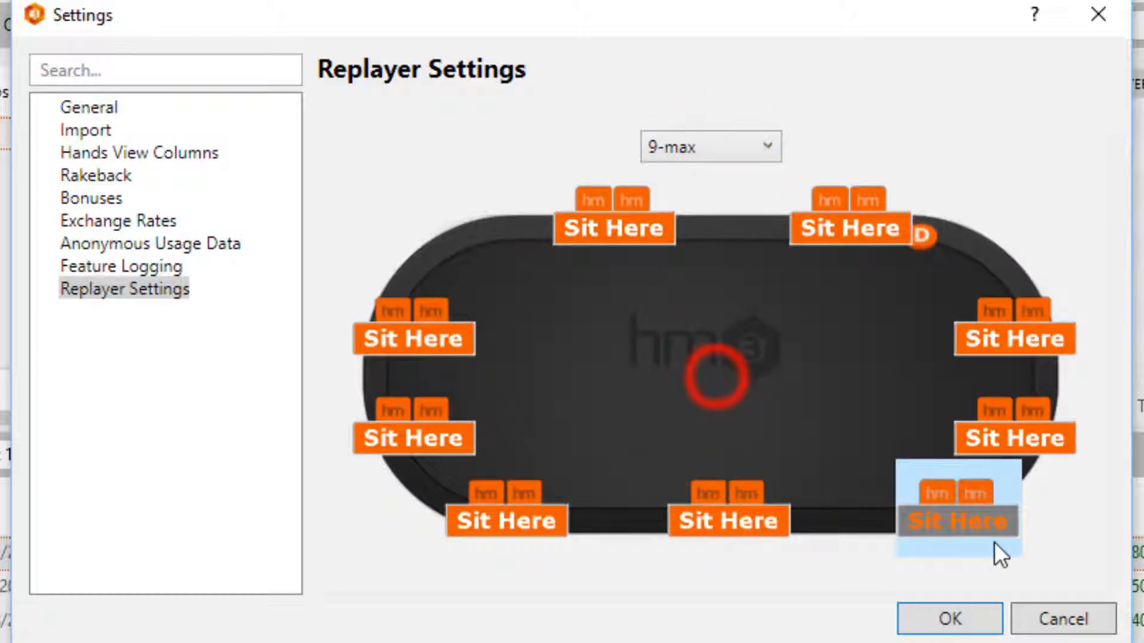